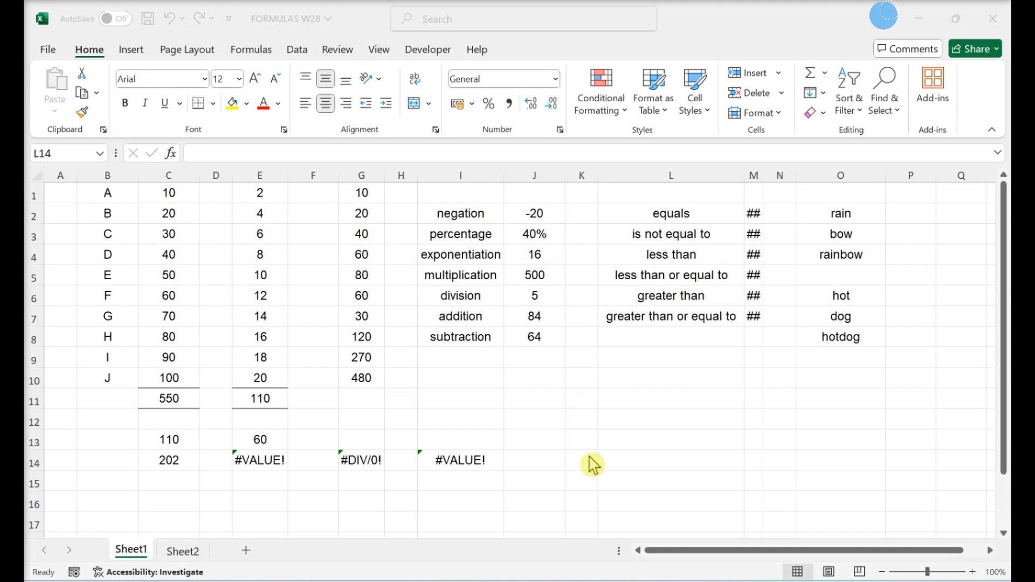
mouse_move(372, 202)
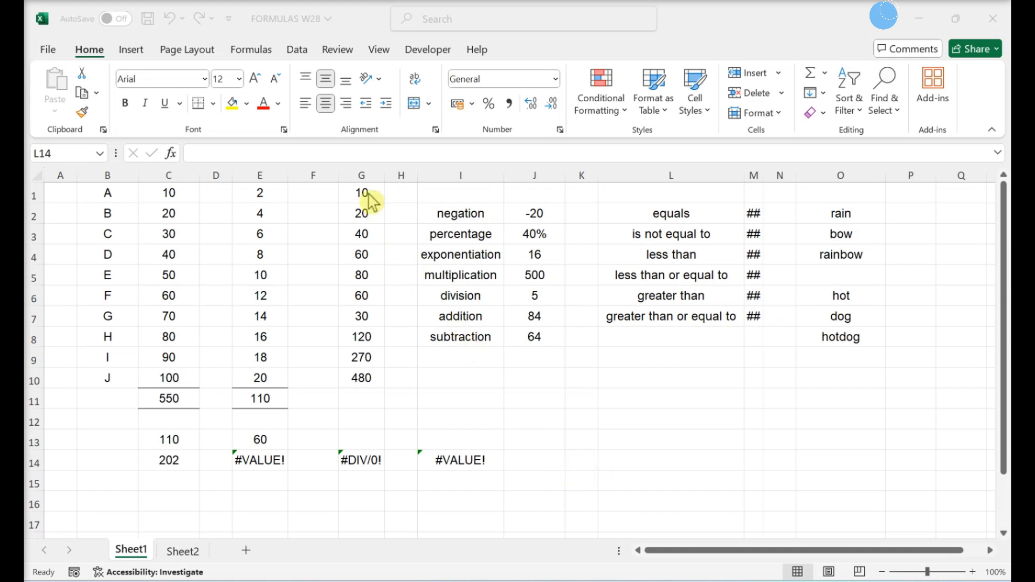
Copy G3's formula into G4 so it becomes =$E$1*C3 and yields 60
left_click(361, 193)
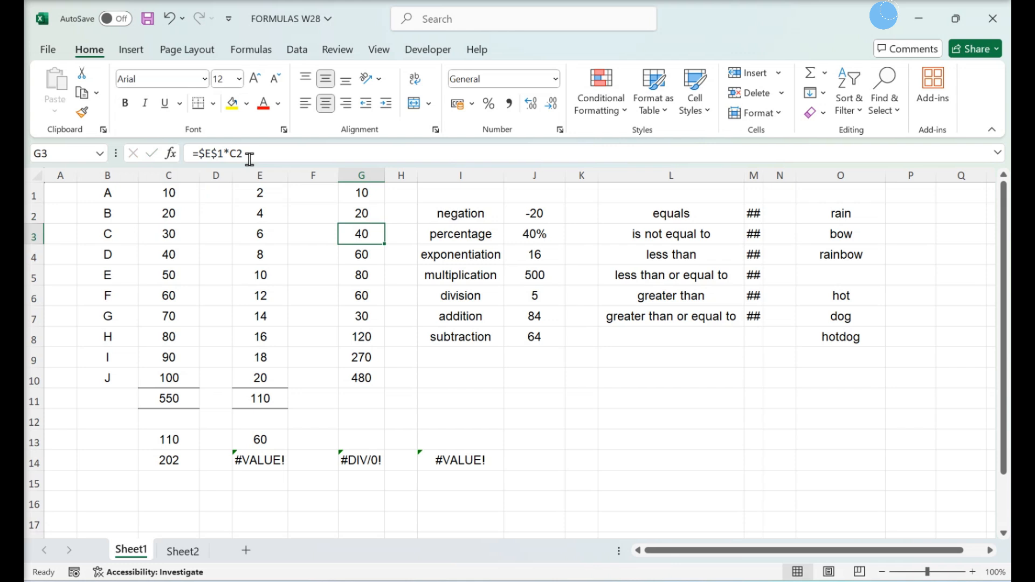
mouse_move(190, 144)
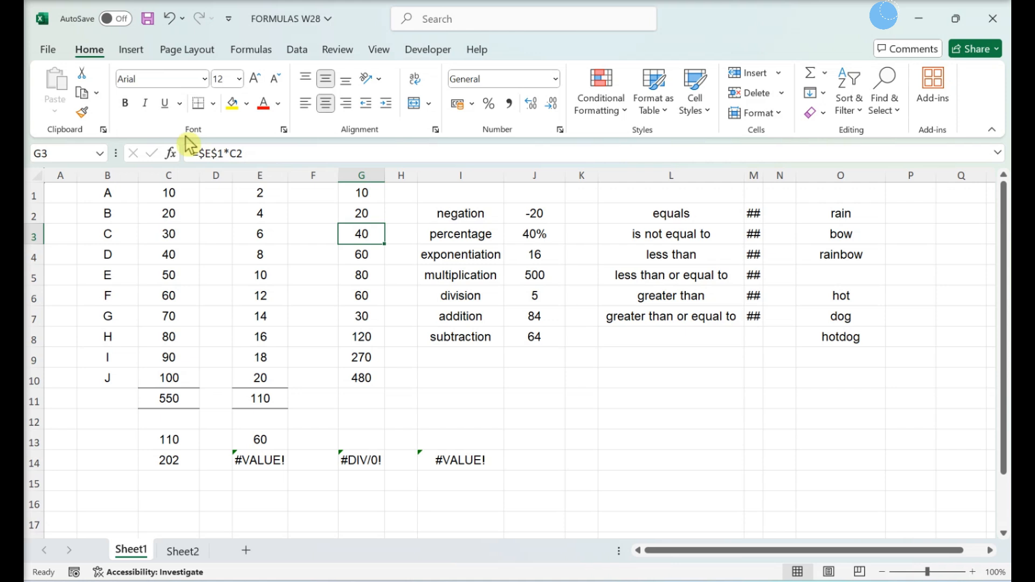
left_click(361, 255)
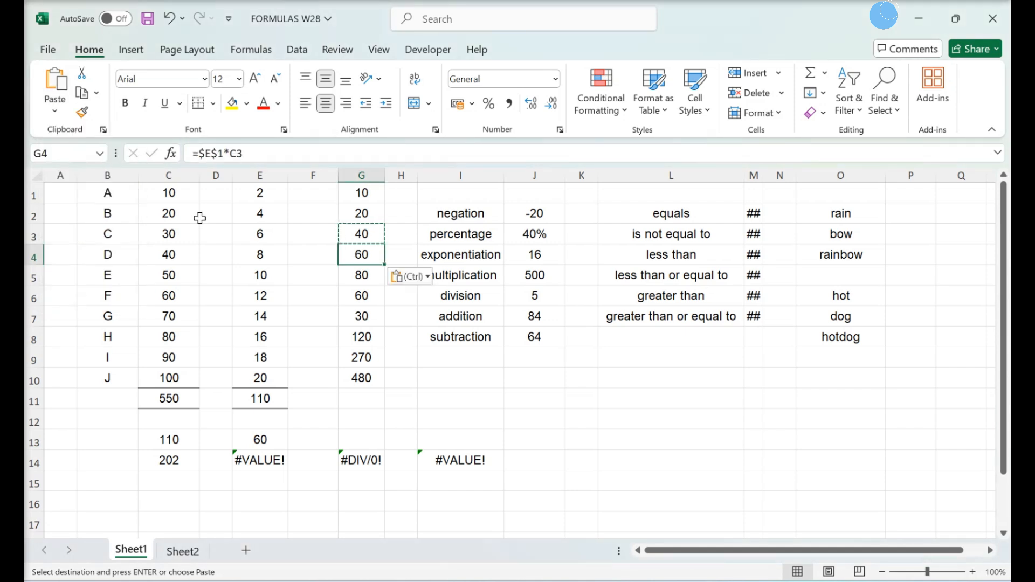
left_click(401, 337)
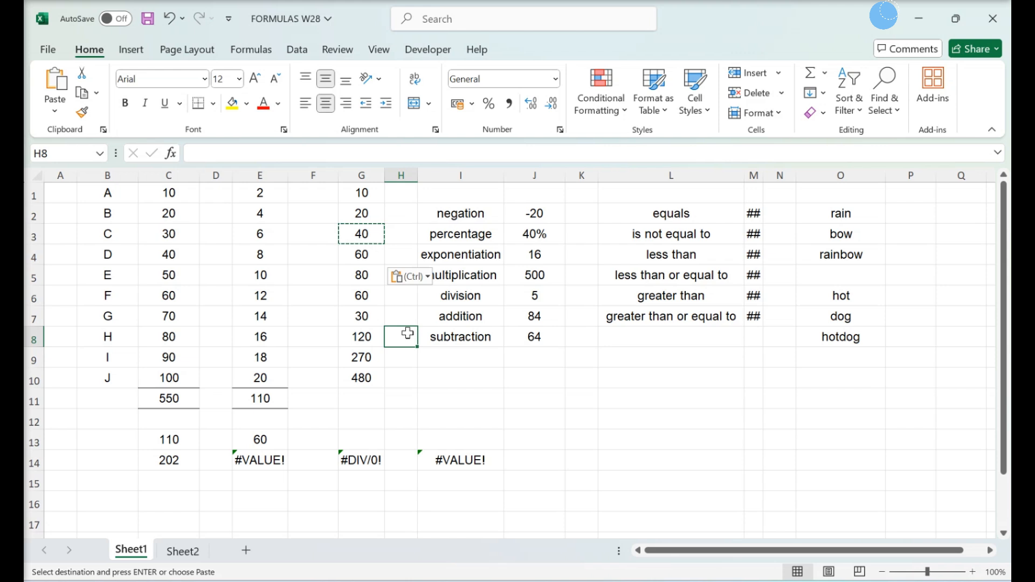
left_click(250, 49)
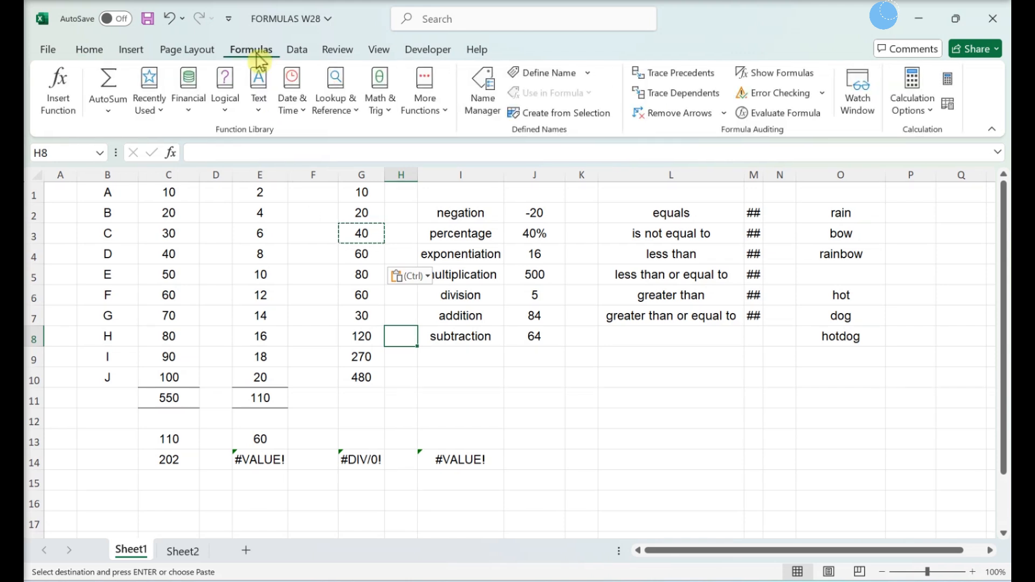
Toggle Show Formulas and widen column M so comparisons read TRUE and FALSE
left_click(781, 72)
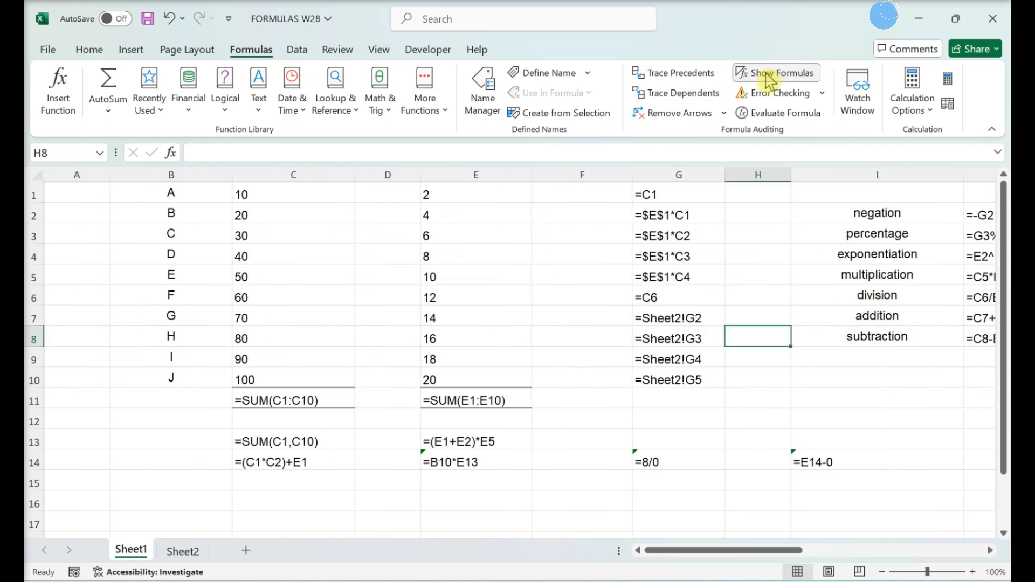
left_click(776, 72)
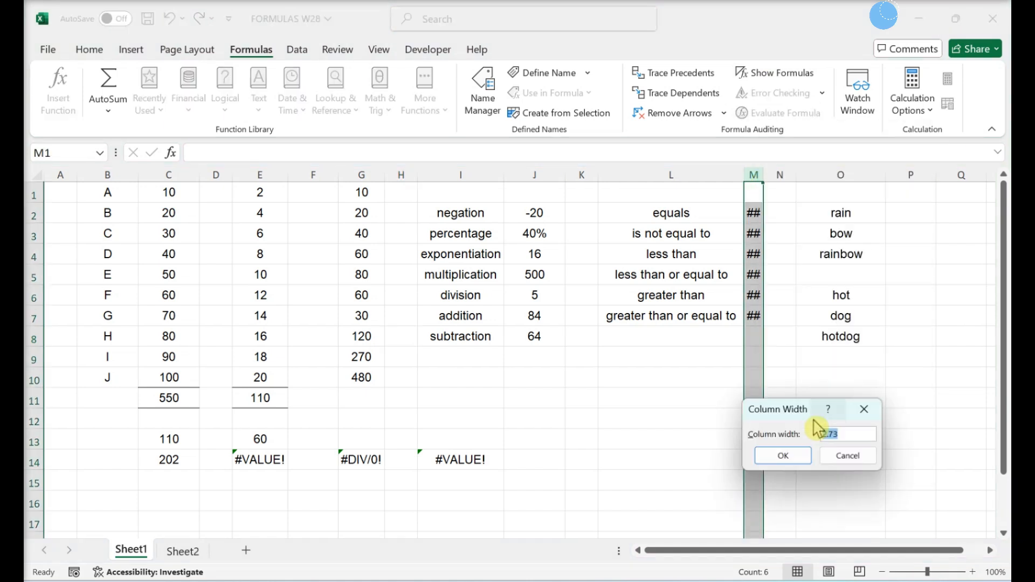
left_click(782, 455)
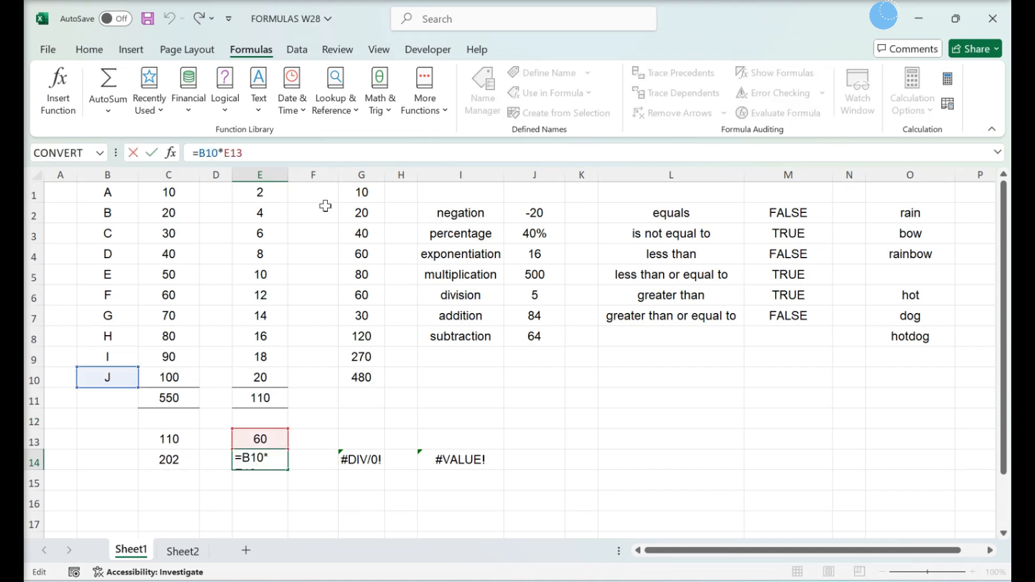
Correct E14, G14 and I14 to show 6000, 4 and 6000, checking J7, M4 and M7
left_click(361, 459)
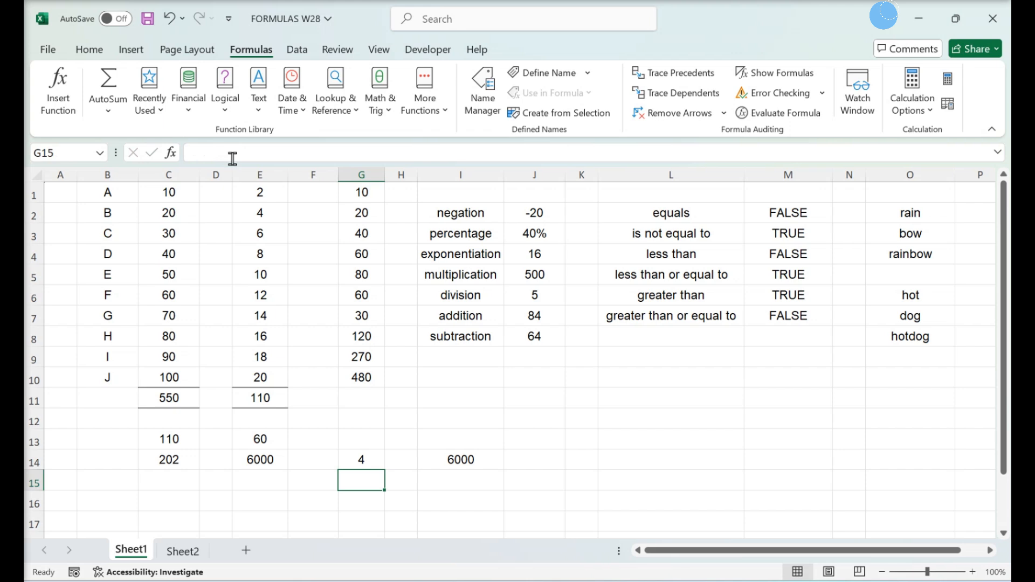
left_click(534, 316)
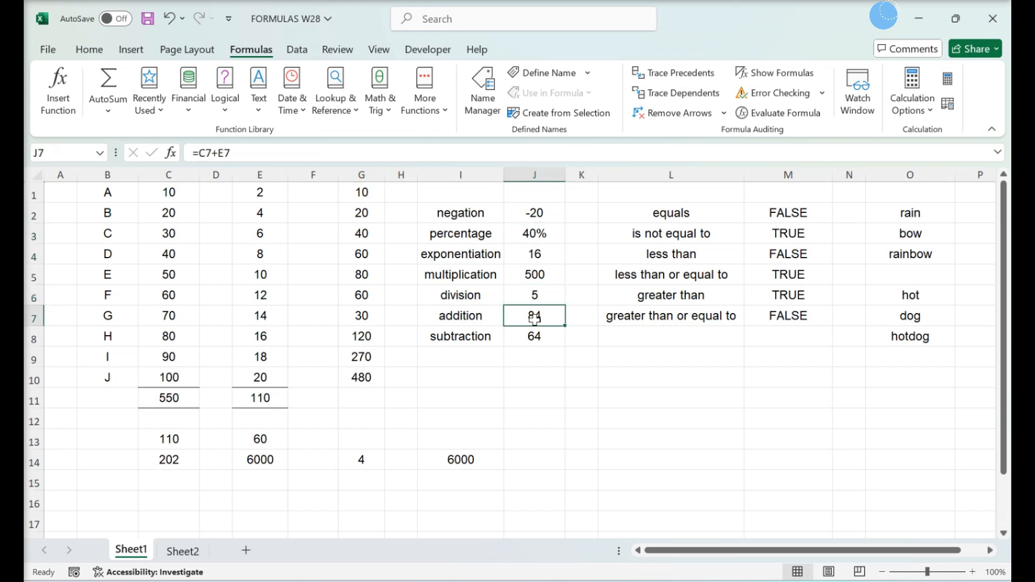
left_click(787, 253)
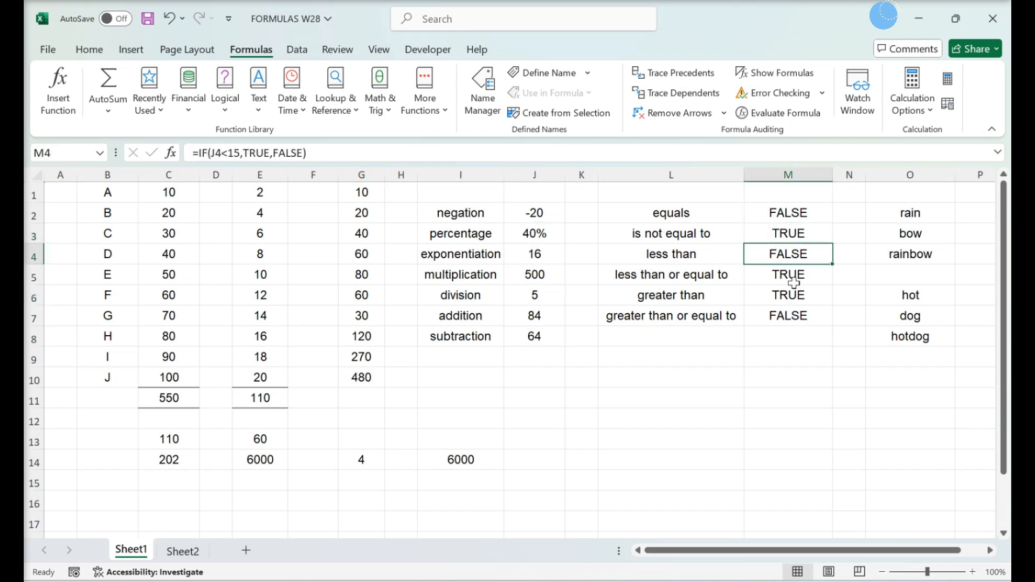
left_click(787, 315)
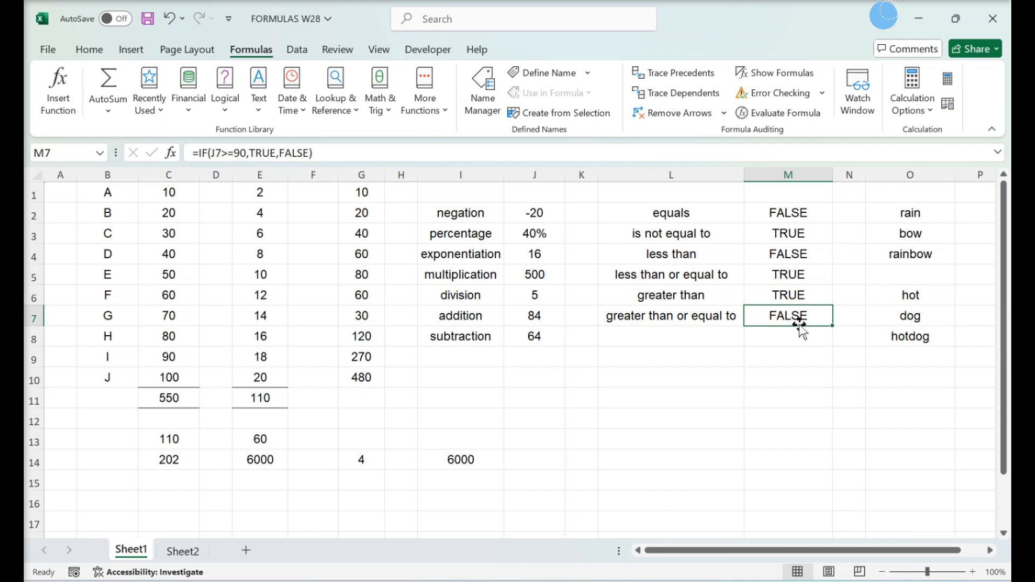
mouse_move(219, 142)
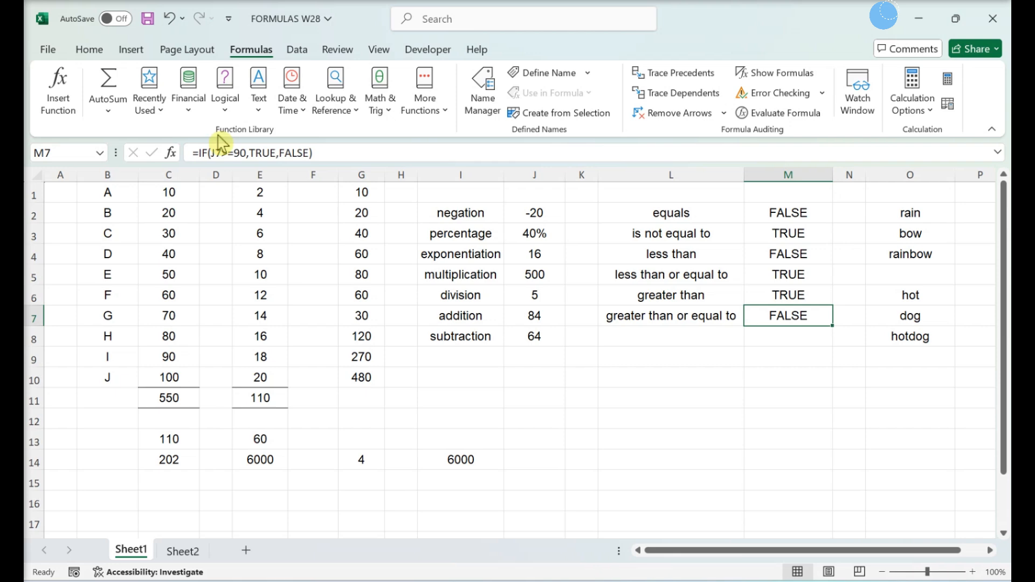
Set Workbook Calculation to Automatic in Excel Options > Formulas
left_click(47, 49)
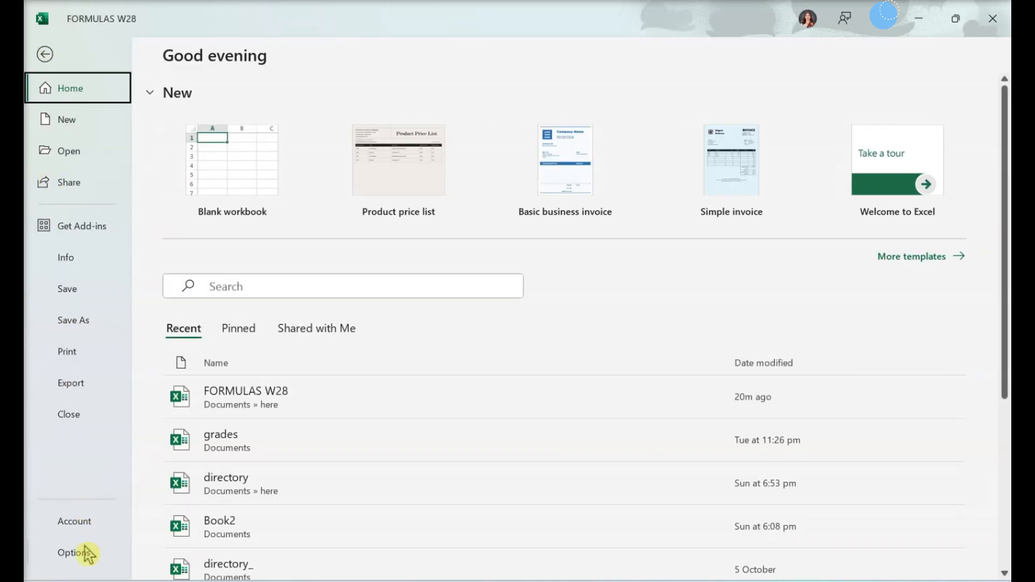
left_click(72, 552)
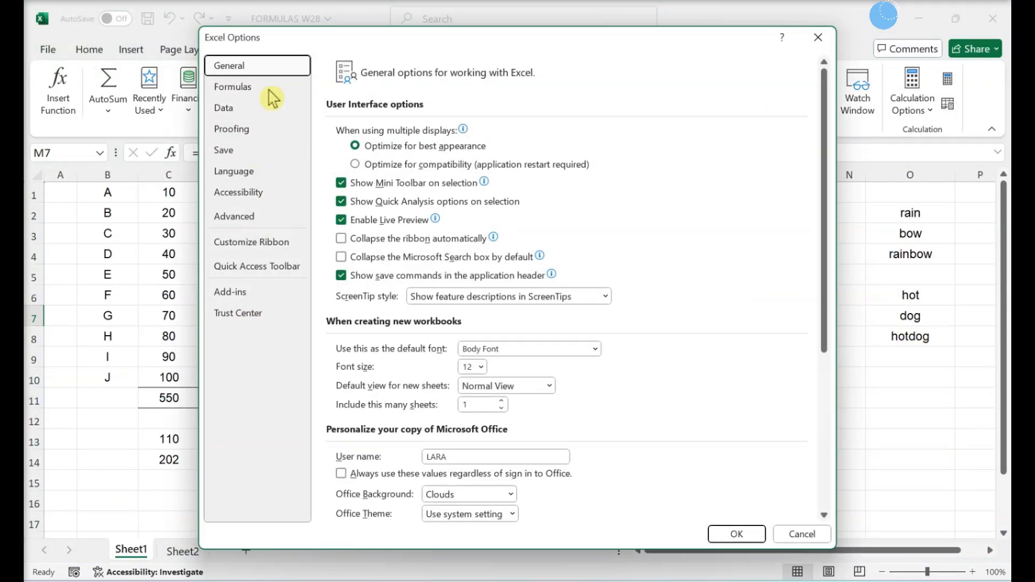
left_click(233, 86)
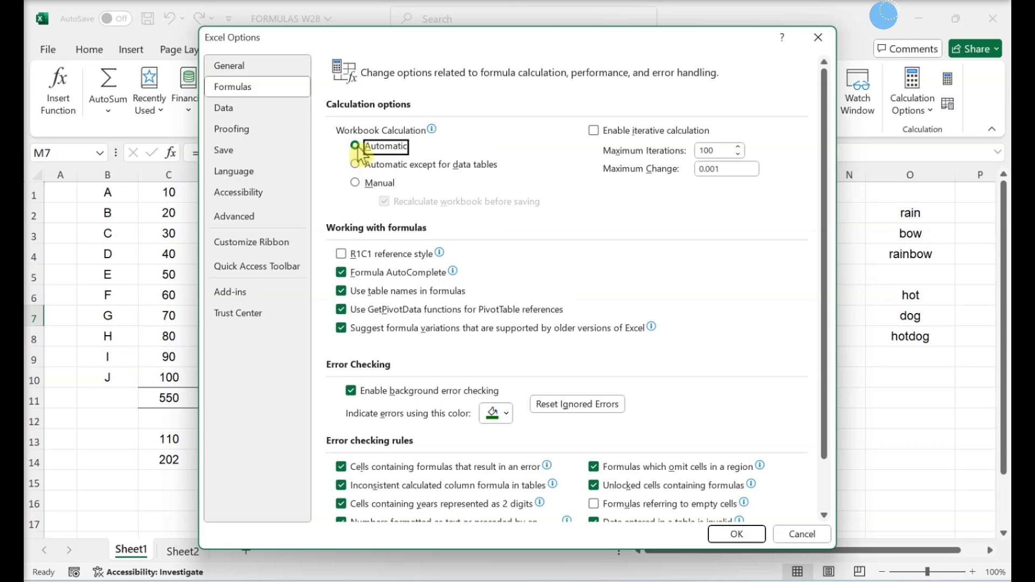